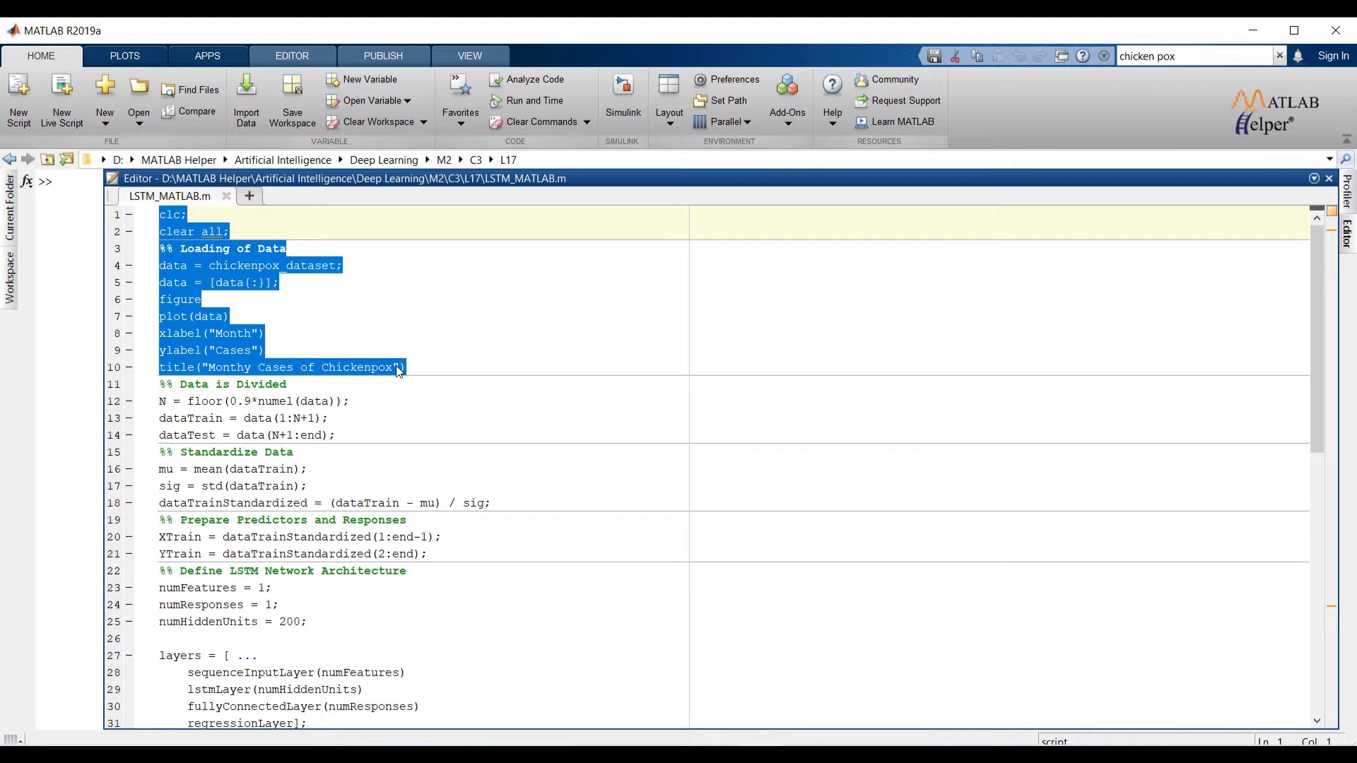
Evaluate lines 1-10 so the monthly chickenpox cases are loaded and plotted
{"action": "right_click", "coordinate": [395, 368]}
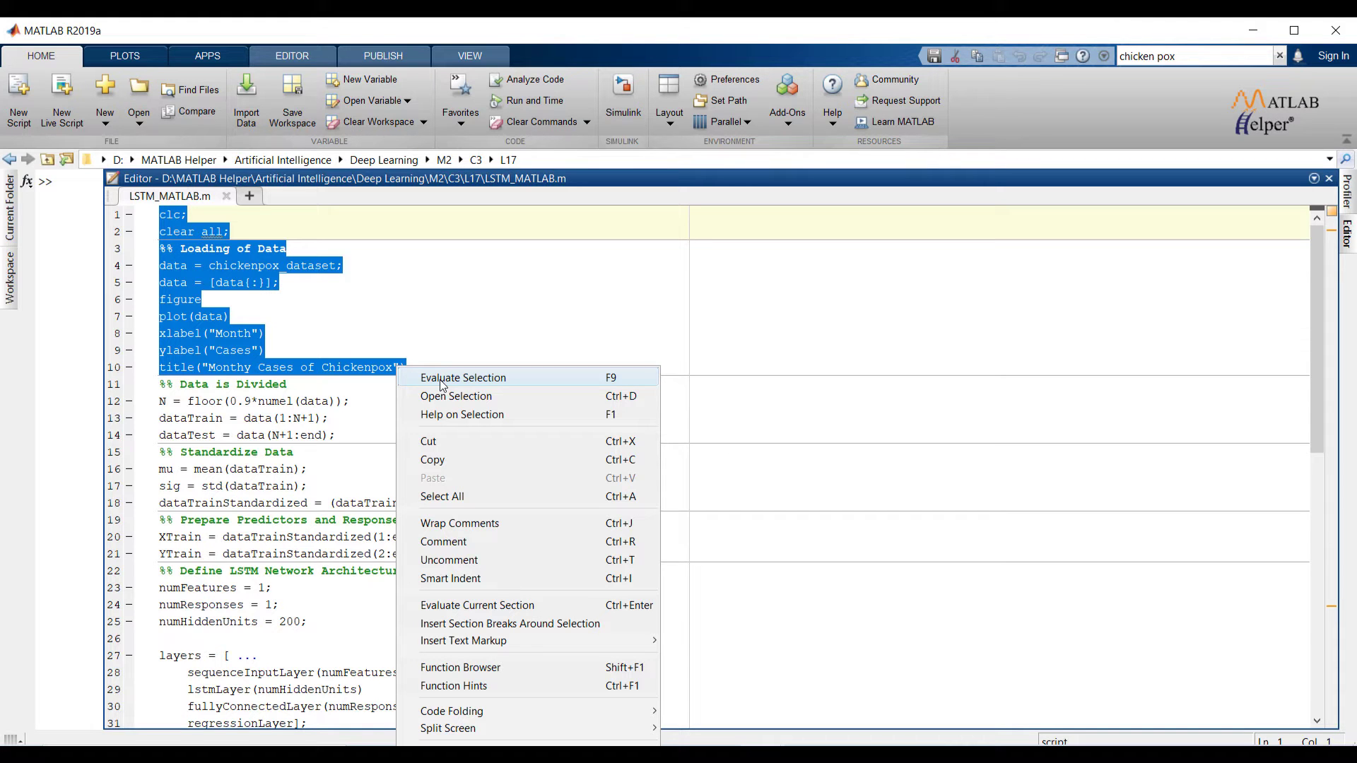
{"action": "left_click", "coordinate": [463, 377]}
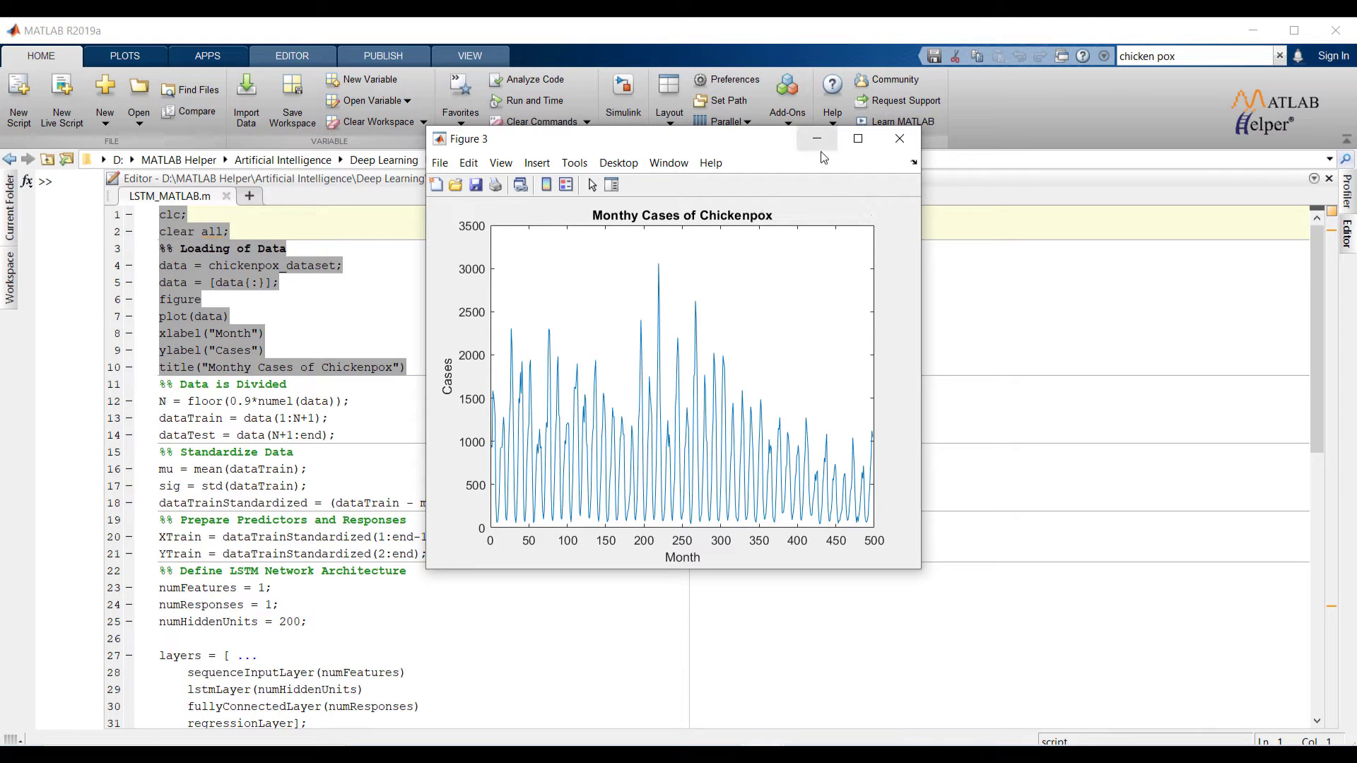
{"action": "mouse_move", "coordinate": [815, 138]}
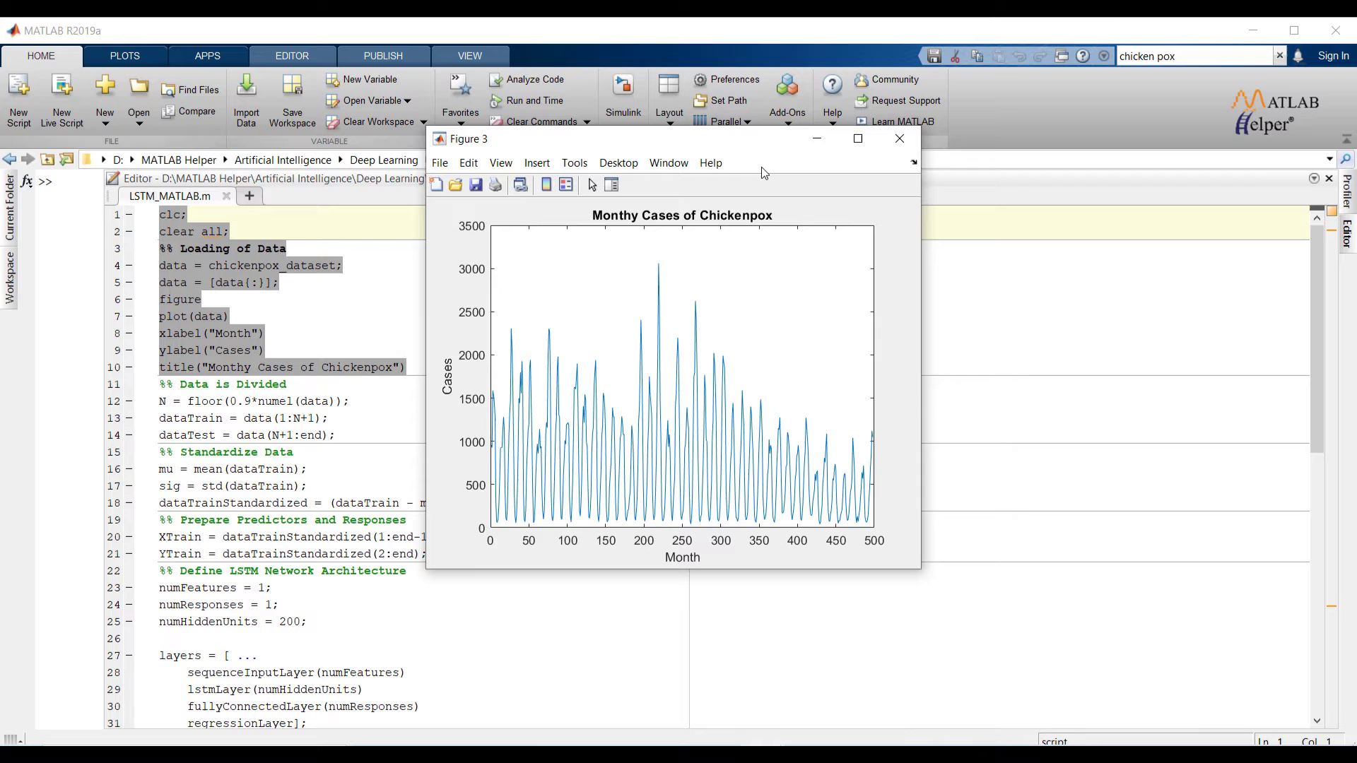
{"action": "mouse_move", "coordinate": [1281, 344]}
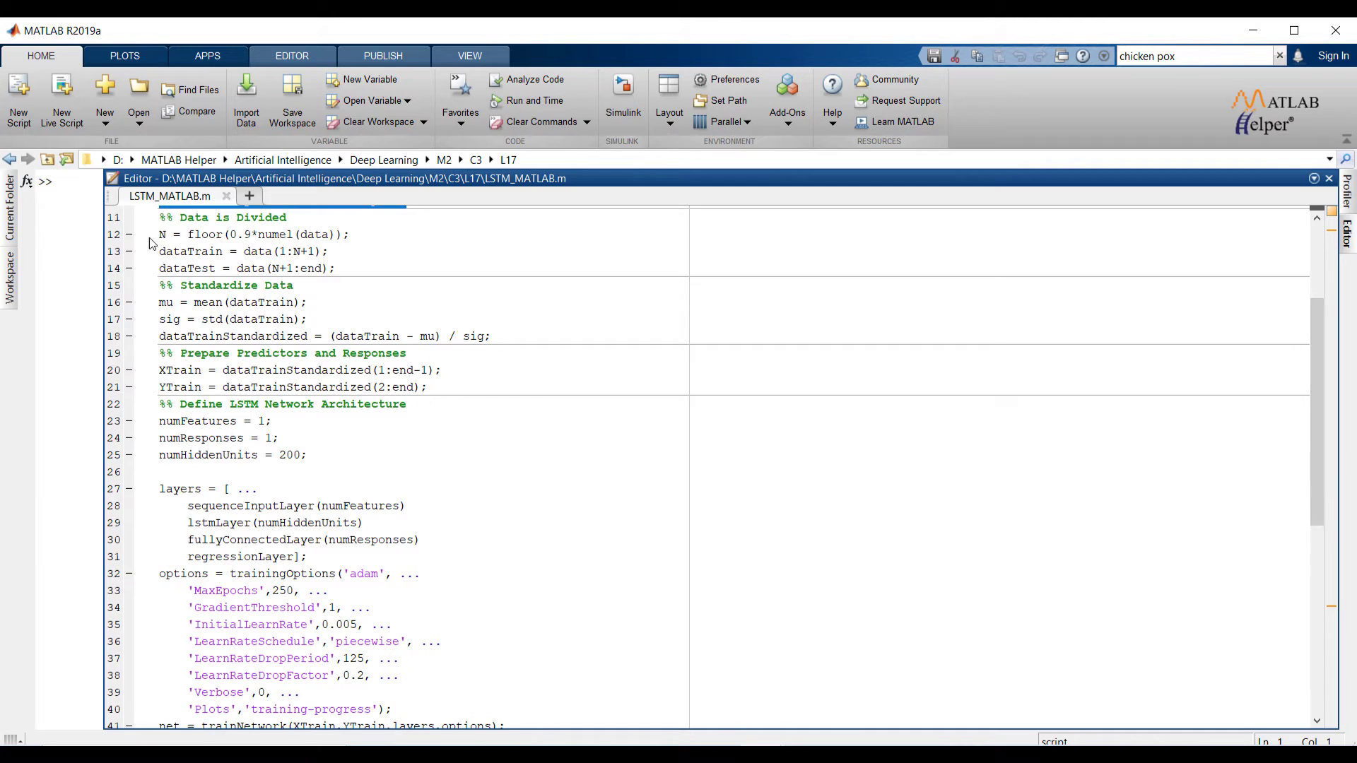
Select lines 11-35 covering data division, standardization, layers and learning rate options
{"action": "left_click_drag", "start_coordinate": [159, 218], "coordinate": [294, 252]}
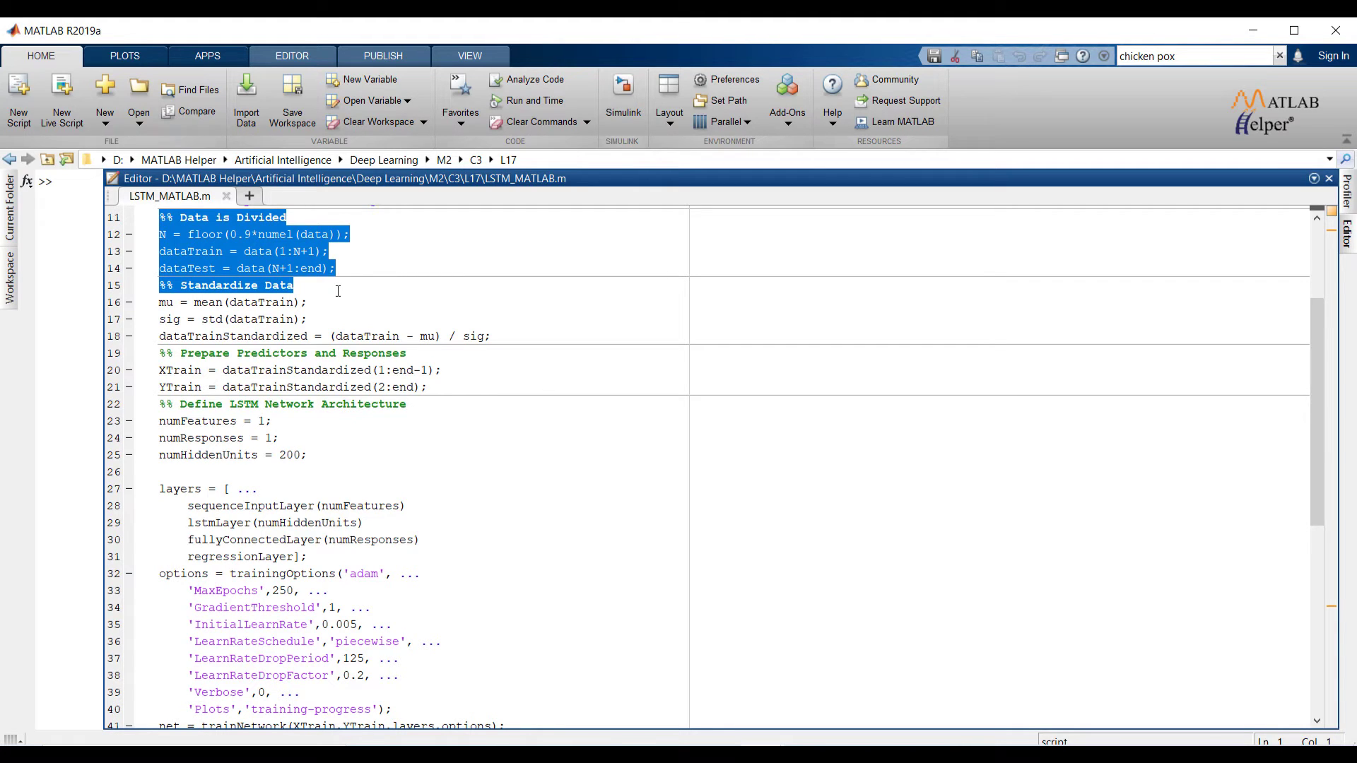
{"action": "left_click", "coordinate": [308, 303]}
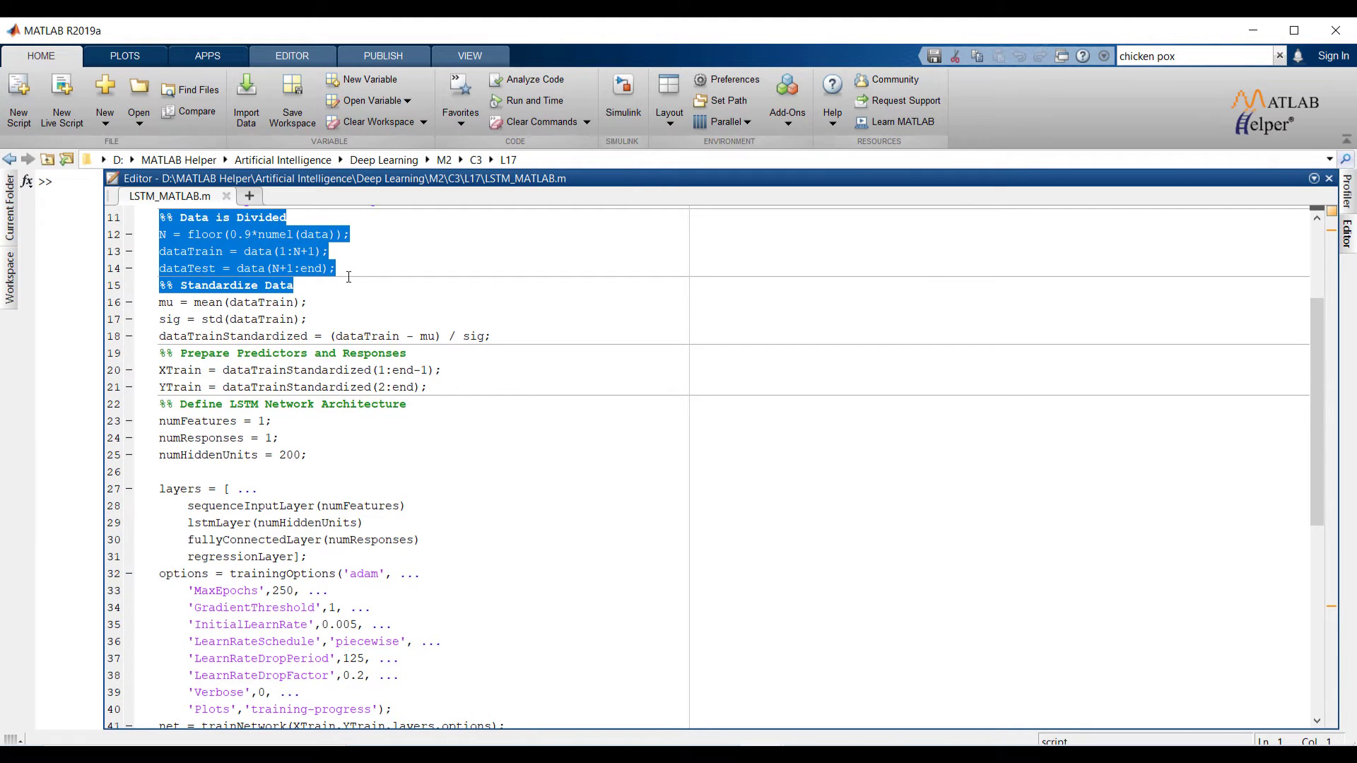
{"action": "mouse_move", "coordinate": [345, 280]}
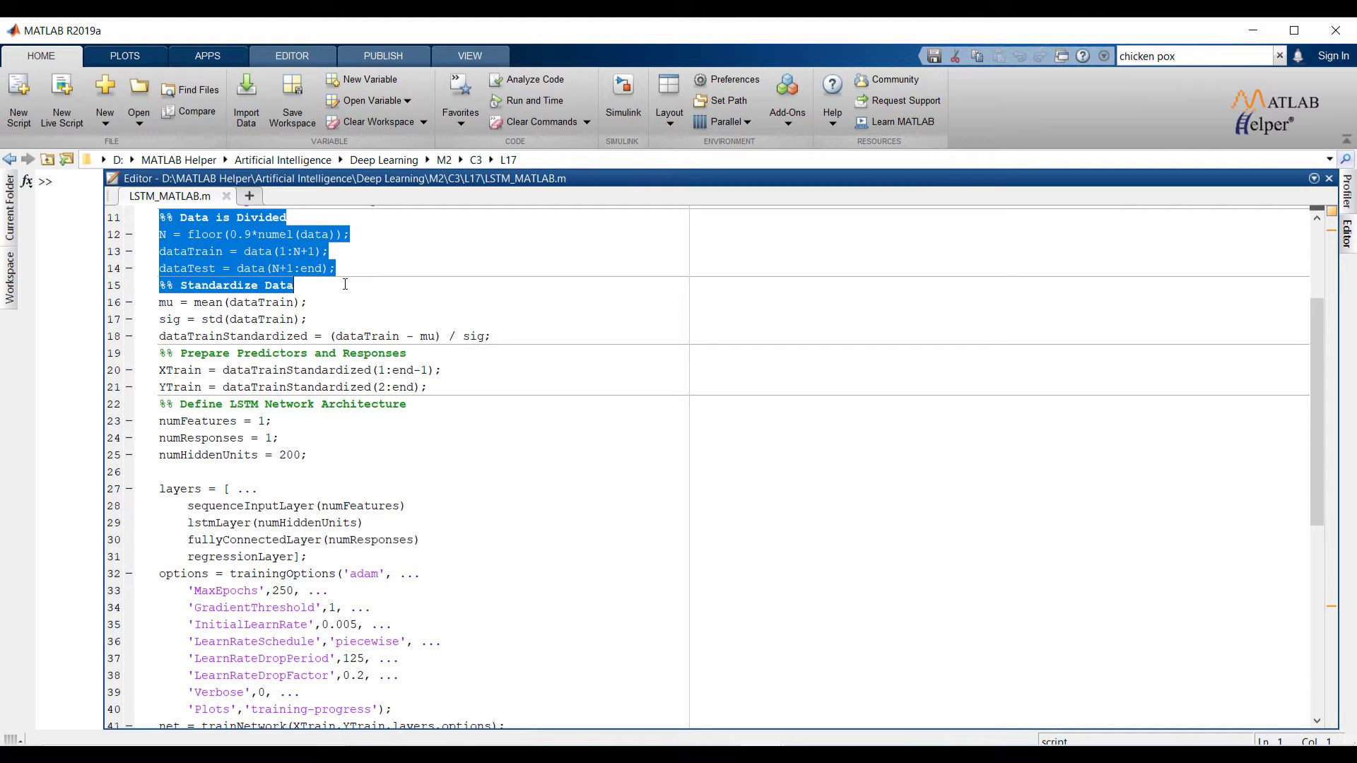
{"action": "left_click_drag", "start_coordinate": [345, 284], "coordinate": [391, 353]}
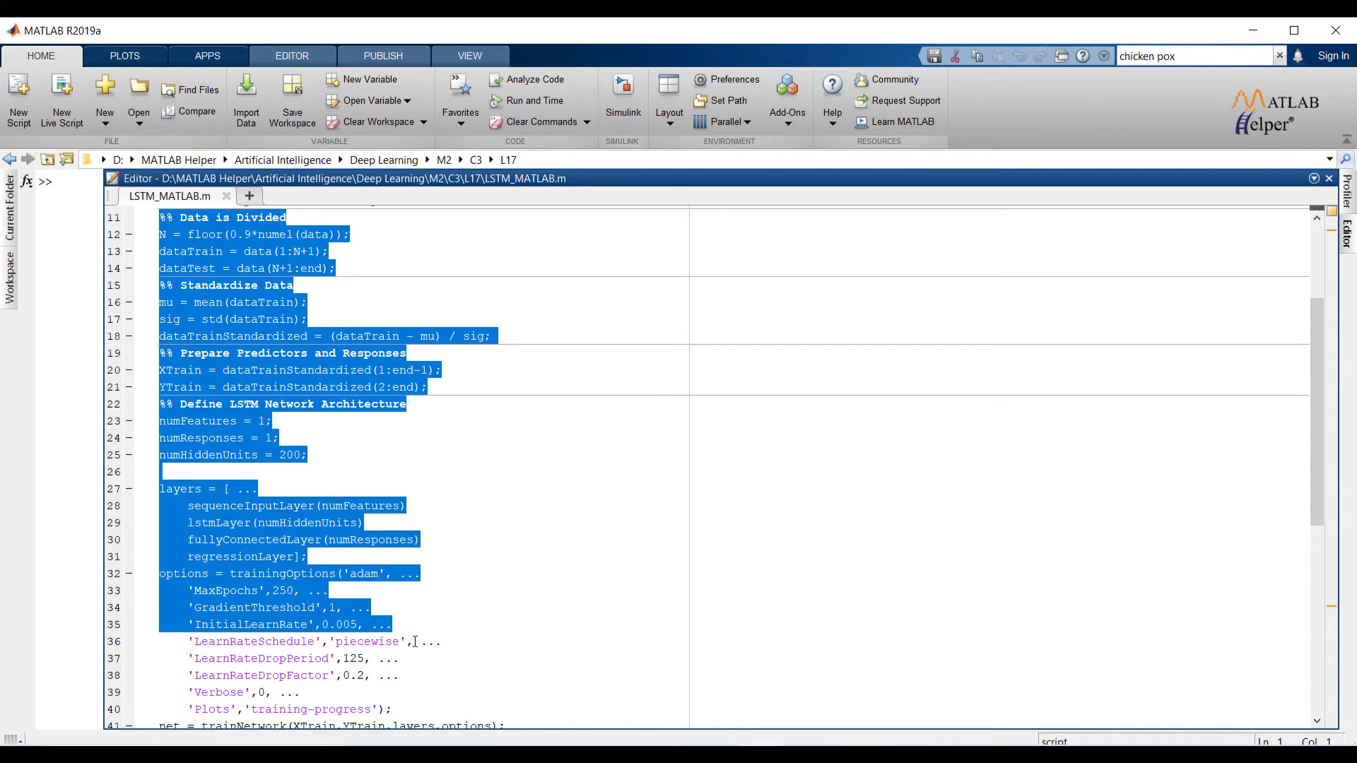
Scroll down so the selection can reach the trainNetwork call on line 41
{"action": "scroll", "scroll_direction": "down", "scroll_amount": 3}
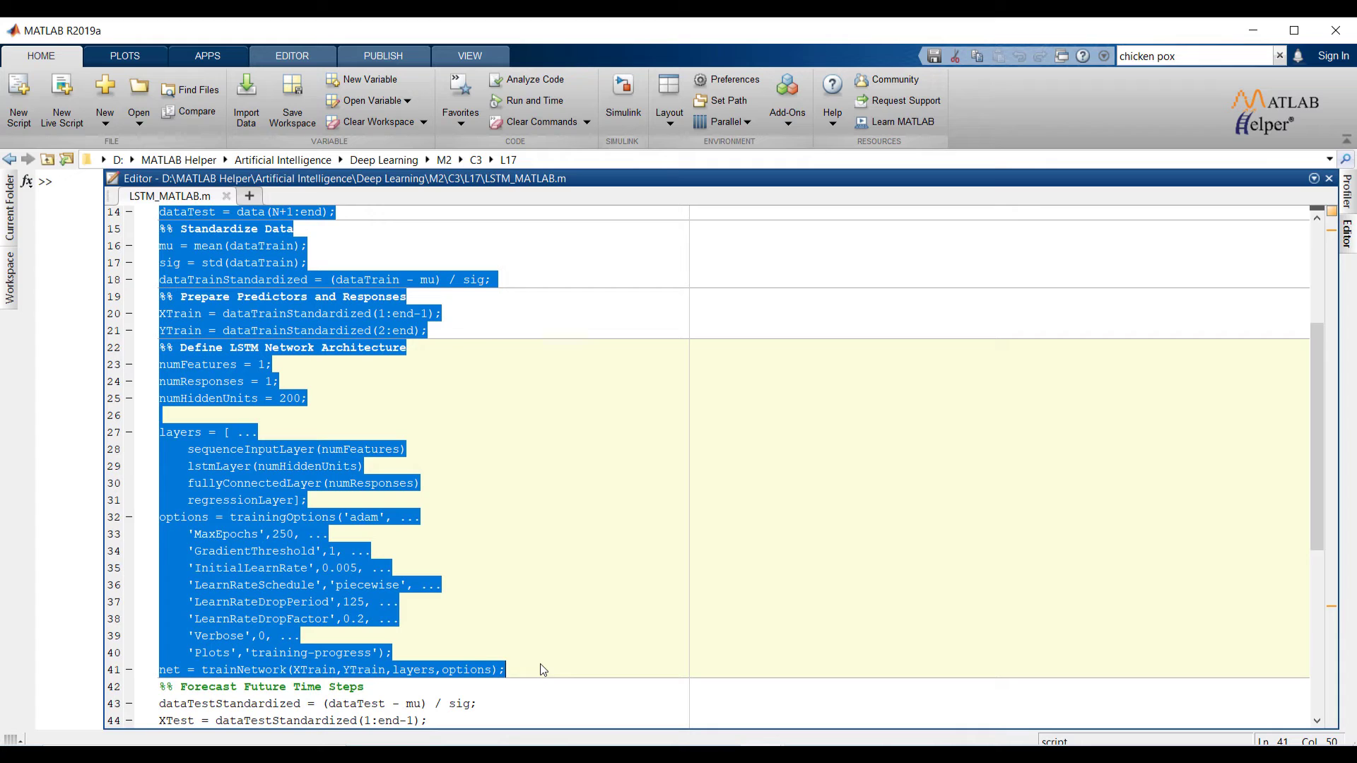
{"action": "mouse_move", "coordinate": [477, 669]}
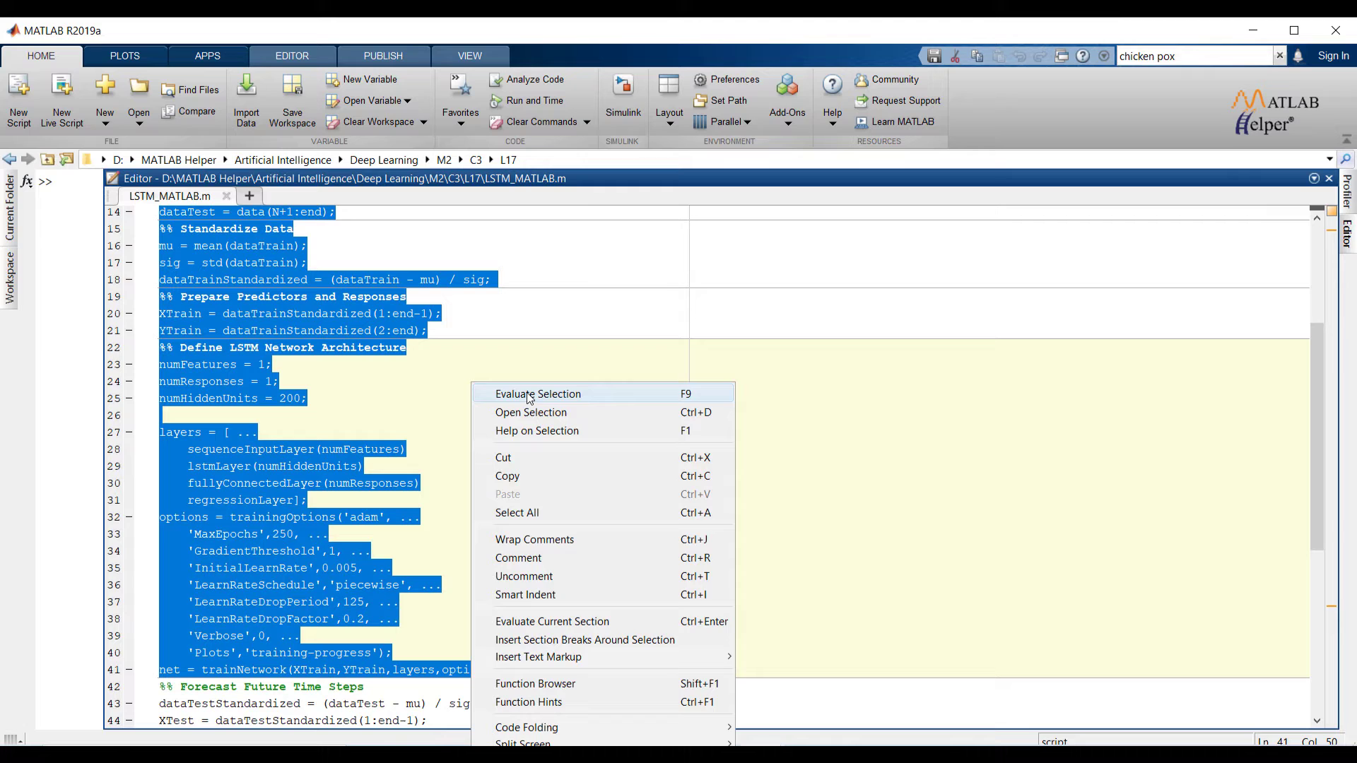
Evaluate the selected block to train the LSTM network through all 250 iterations
{"action": "left_click", "coordinate": [538, 394]}
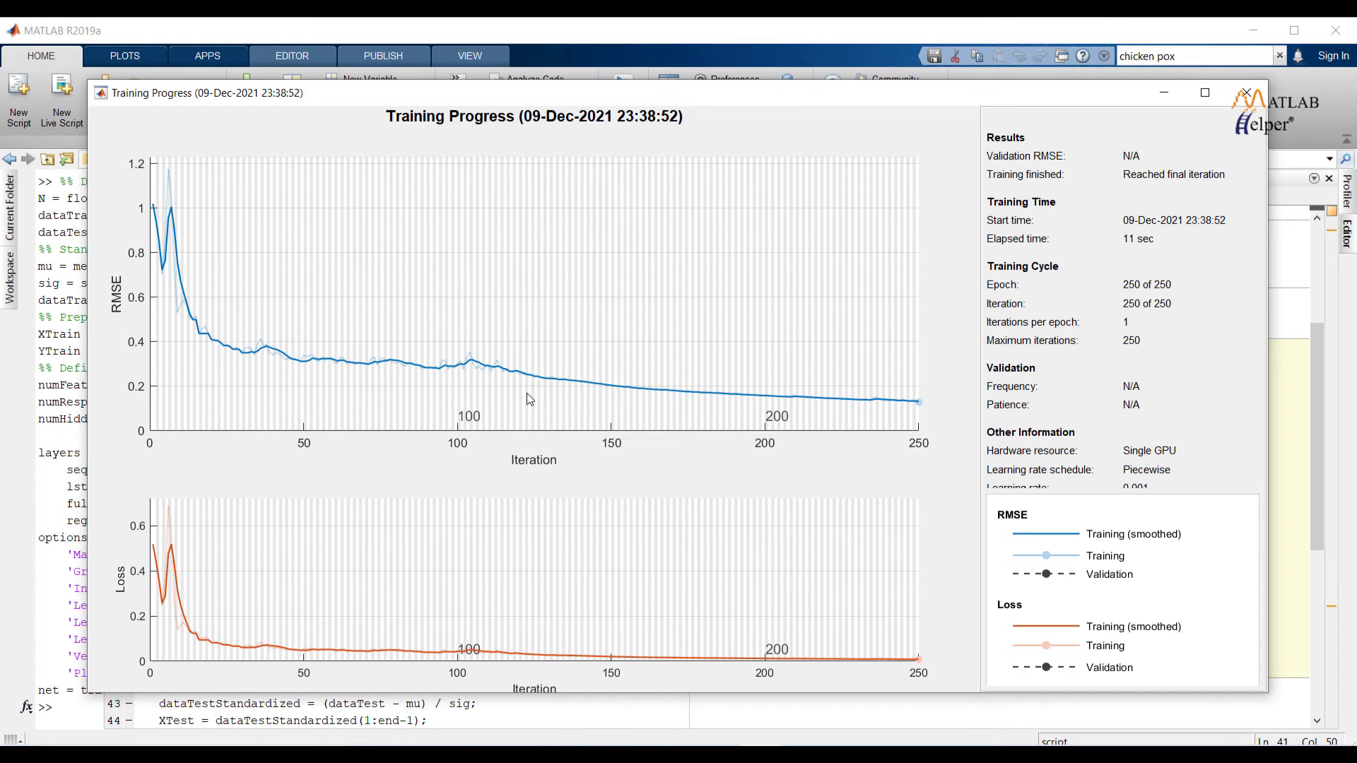
Close the Training Progress window and move down to the forecasting code at lines 42-64
{"action": "left_click", "coordinate": [1247, 93]}
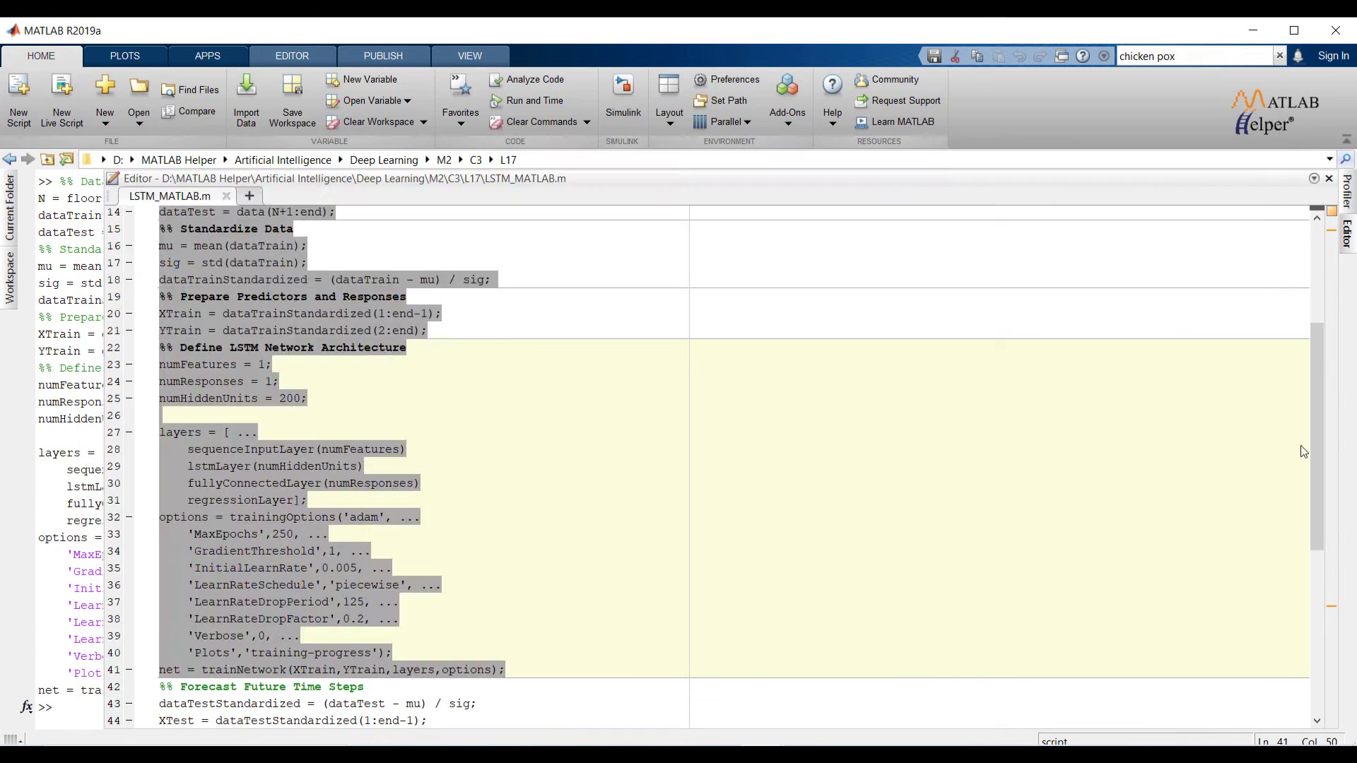
{"action": "scroll", "scroll_direction": "down", "scroll_amount": 3}
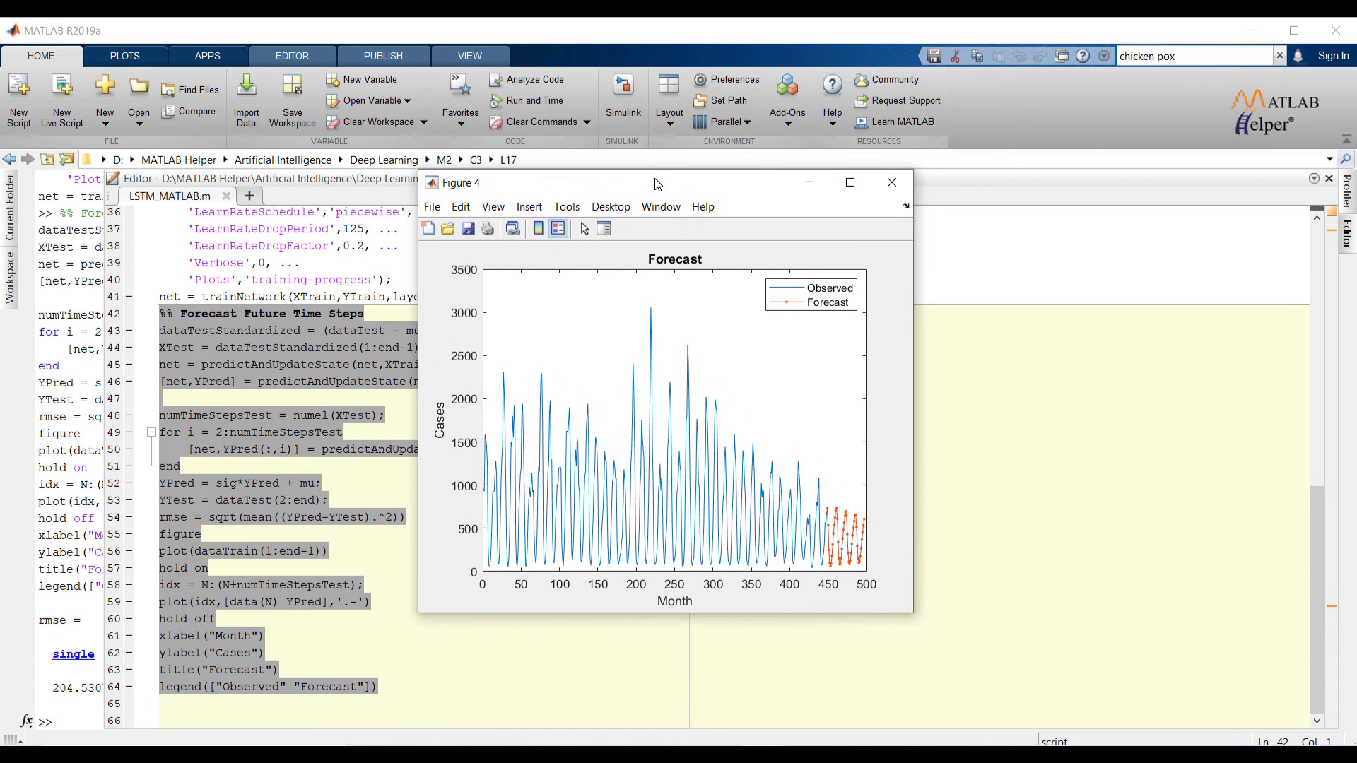
{"action": "left_click_drag", "start_coordinate": [654, 182], "coordinate": [655, 210]}
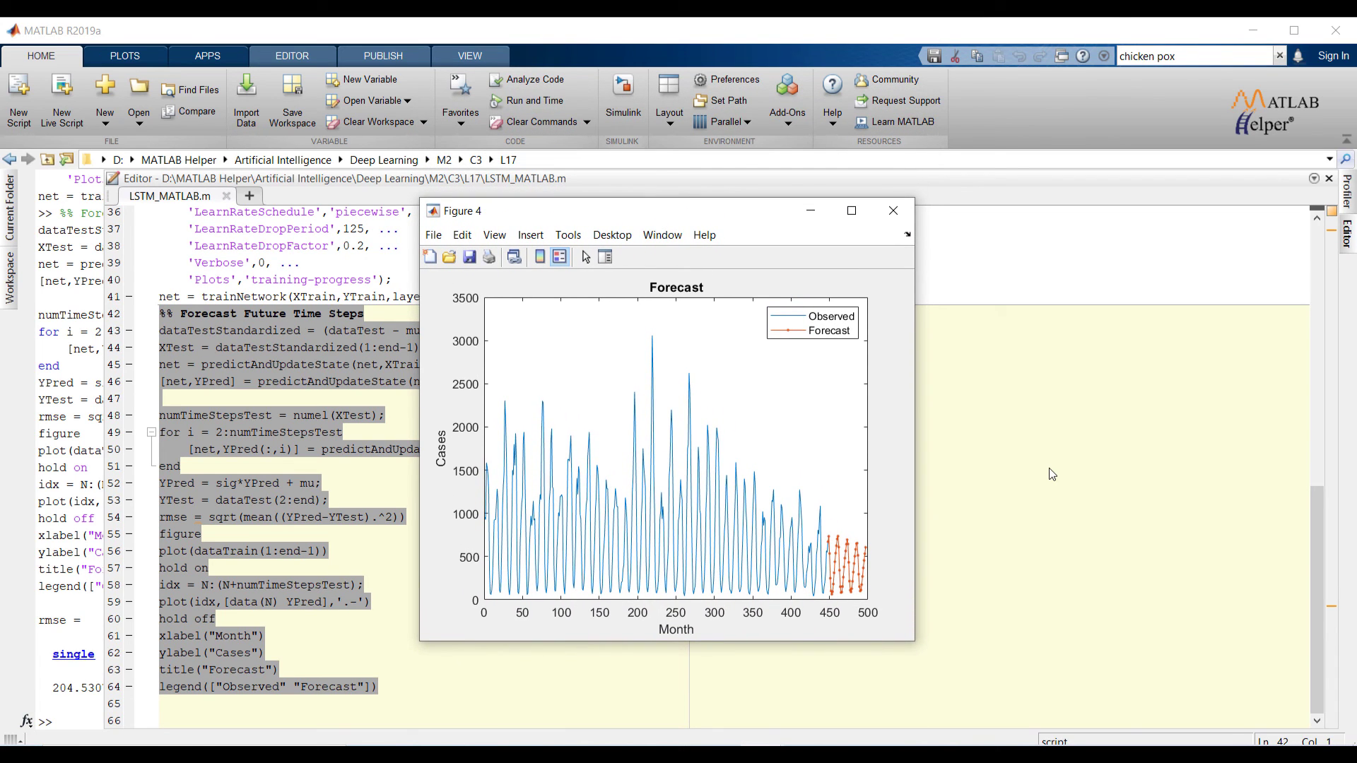